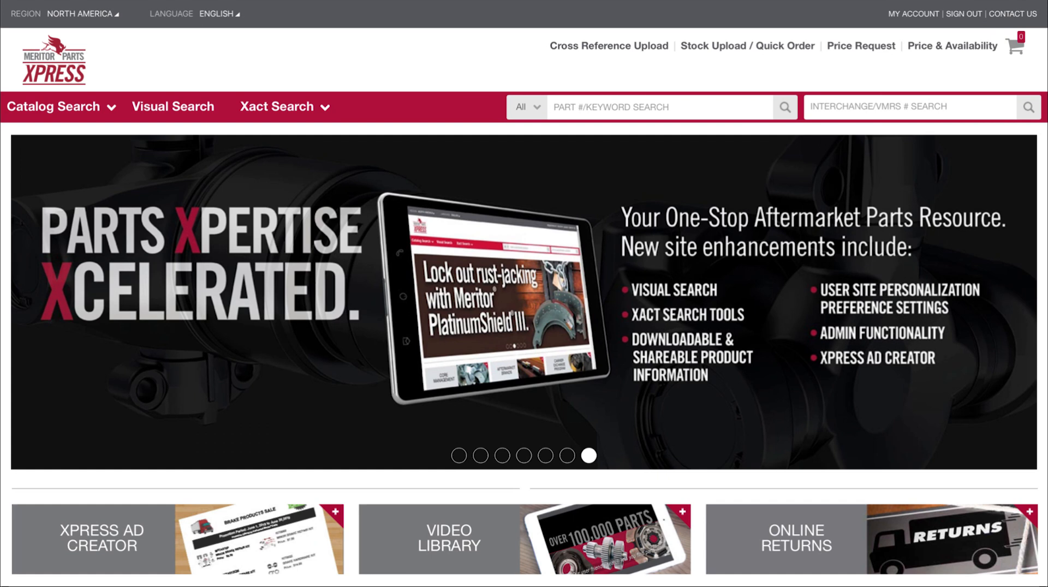
Launch the Xpress Ad Creator Kit from the XPRESS AD CREATOR tile on the home page.
{"action": "left_click", "coordinate": [100, 538]}
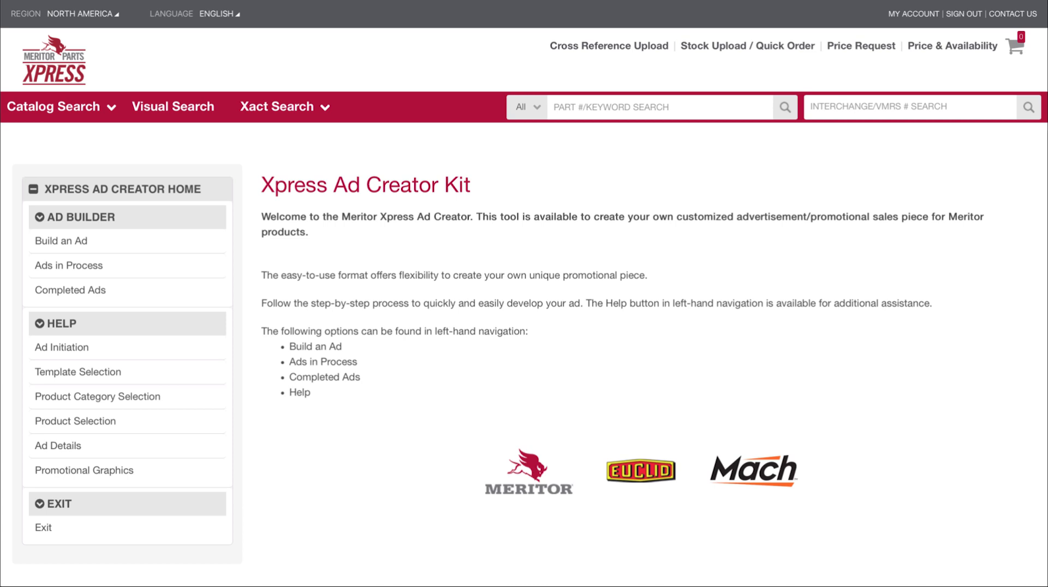
Begin a new ad via Build an Ad, named 'Brake Bonanza', MERITOR brand, Black & White.
{"action": "left_click", "coordinate": [60, 242]}
{"action": "type", "text": "Brake Bonanza"}
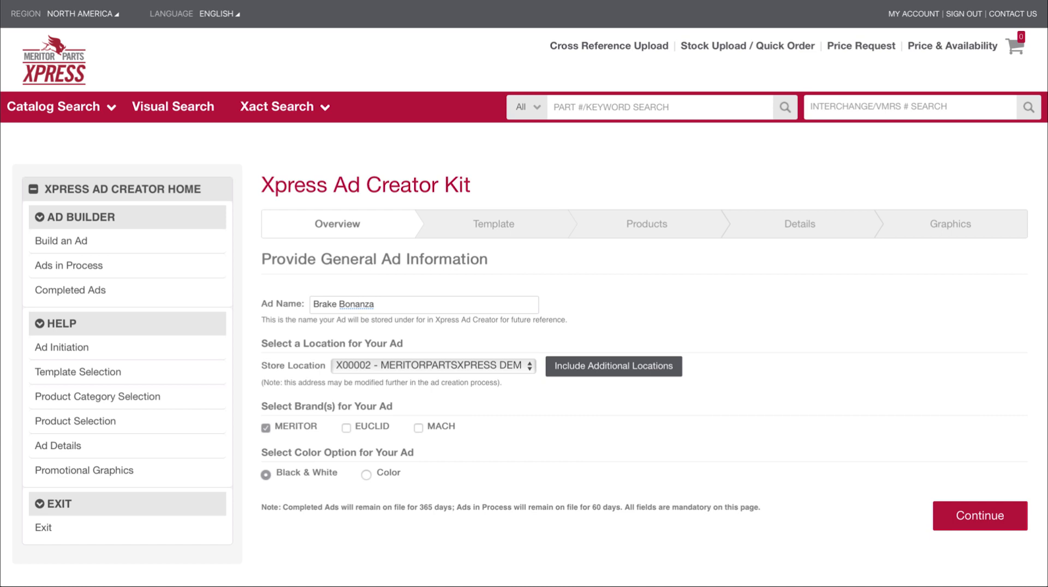
Continue to templates and choose a Product Grouping Ad template for the ad.
{"action": "left_click", "coordinate": [978, 517]}
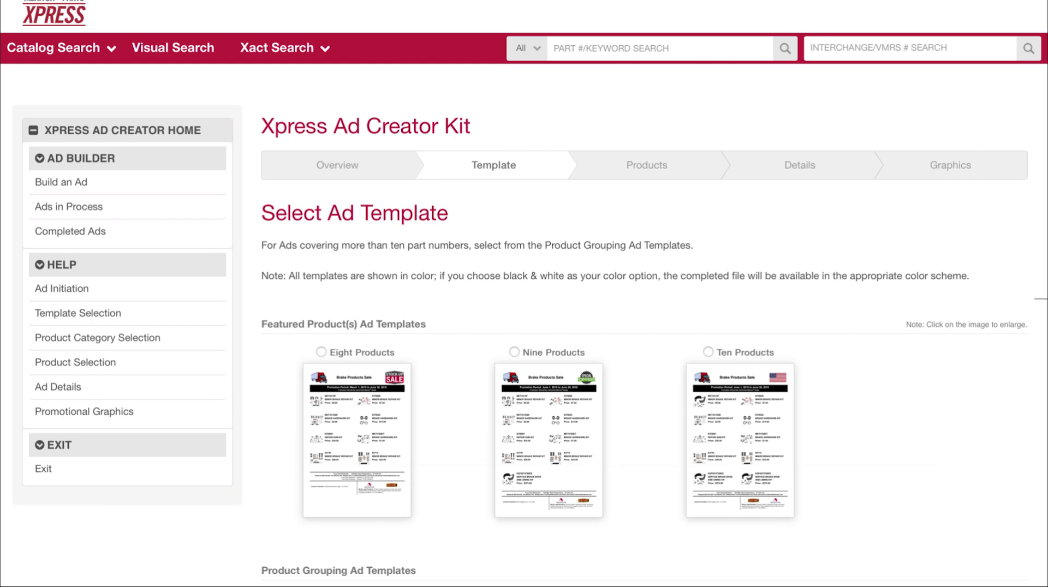
{"action": "scroll", "scroll_direction": "down", "scroll_amount": 3}
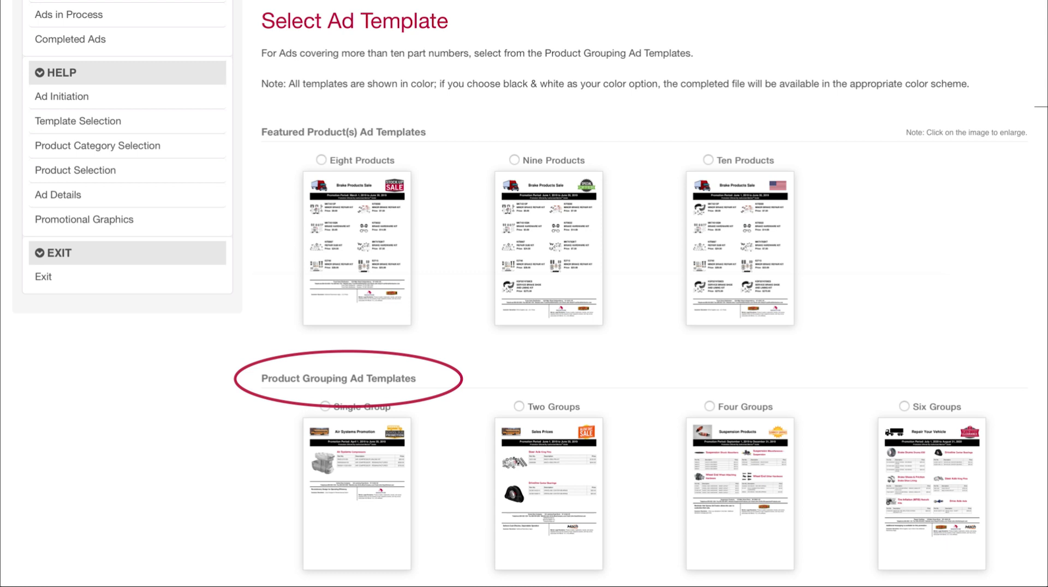
{"action": "left_click", "coordinate": [357, 494]}
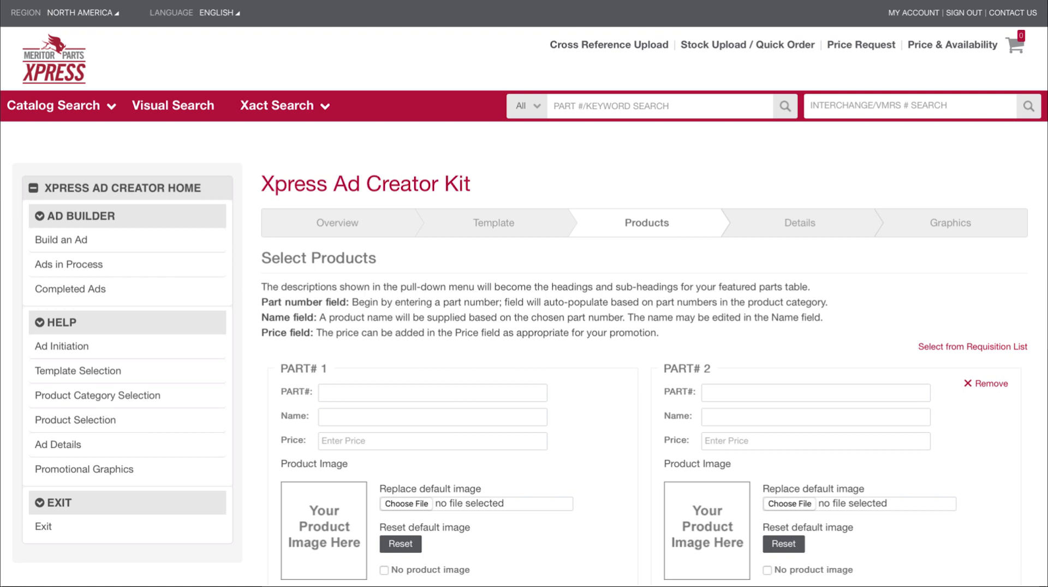
Load products from the saved 'Brake Sale Products' requisition list.
{"action": "left_click", "coordinate": [972, 346]}
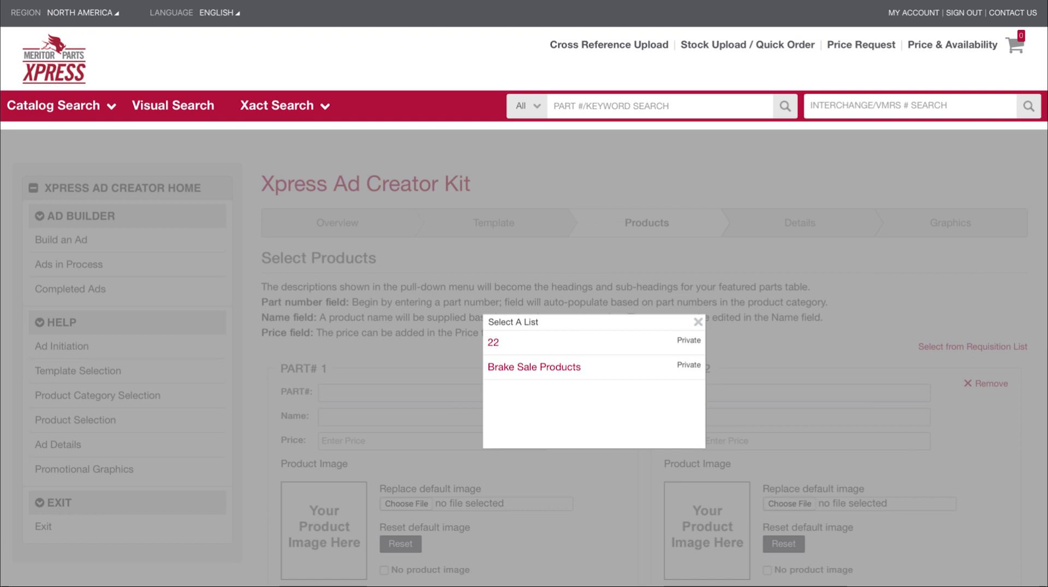
{"action": "left_click", "coordinate": [534, 367]}
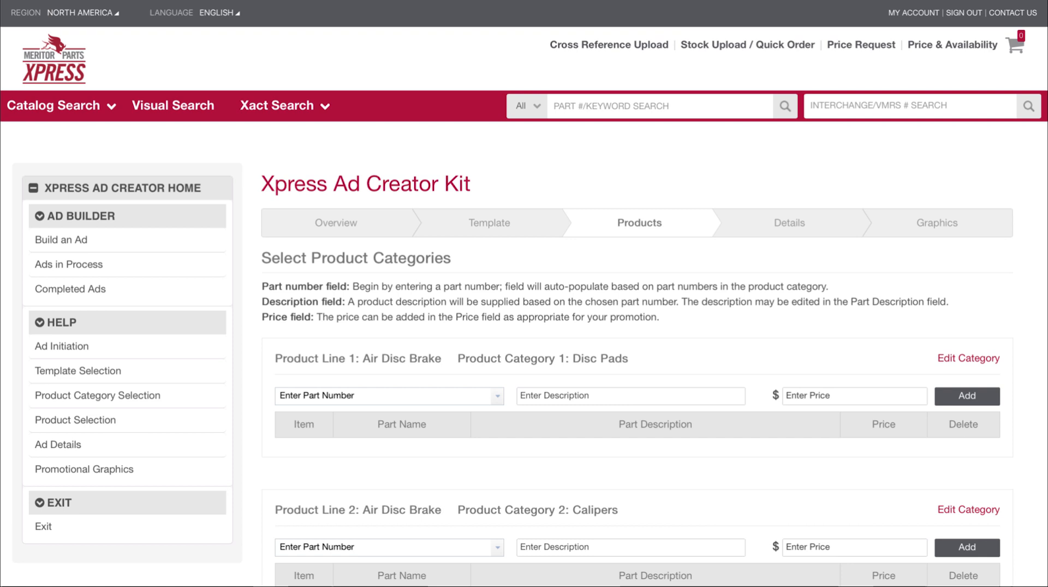
Add a disc pad part number from the Enter Part Number list to the ad.
{"action": "left_click", "coordinate": [389, 396]}
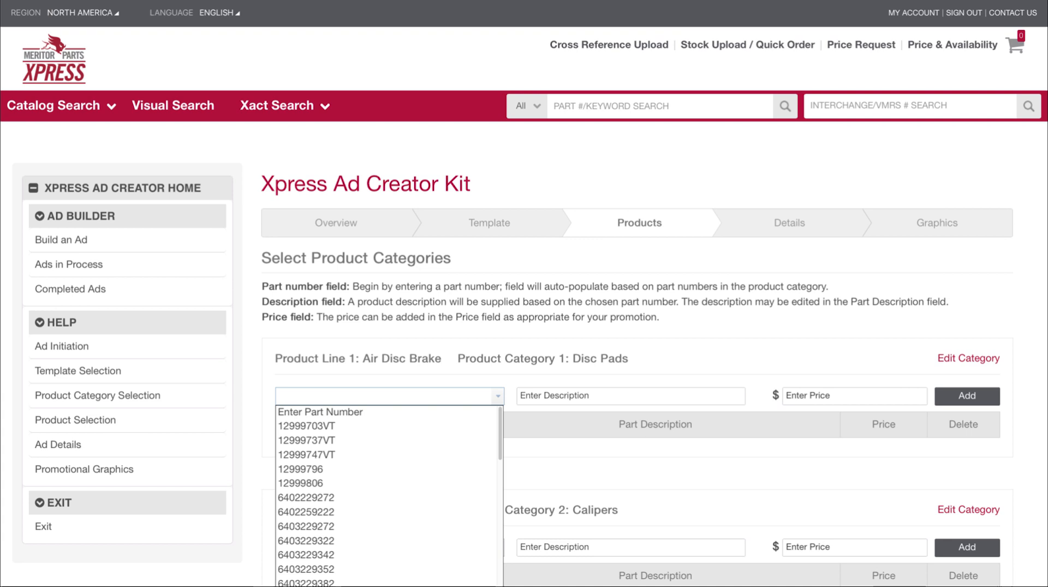
{"action": "left_click", "coordinate": [788, 223]}
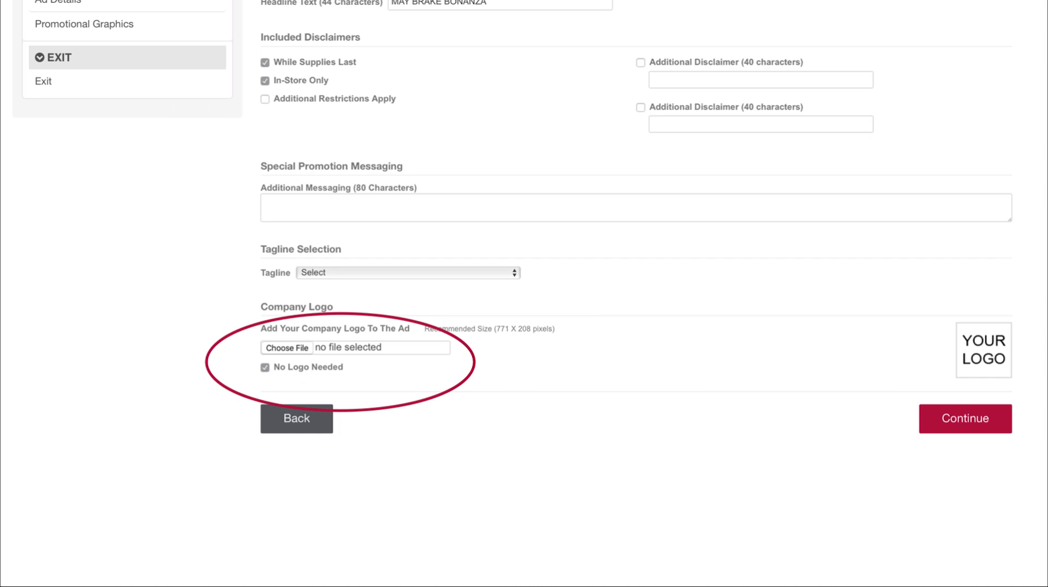
Proceed to Graphics and select the Brake Season stock graphic.
{"action": "left_click", "coordinate": [965, 418]}
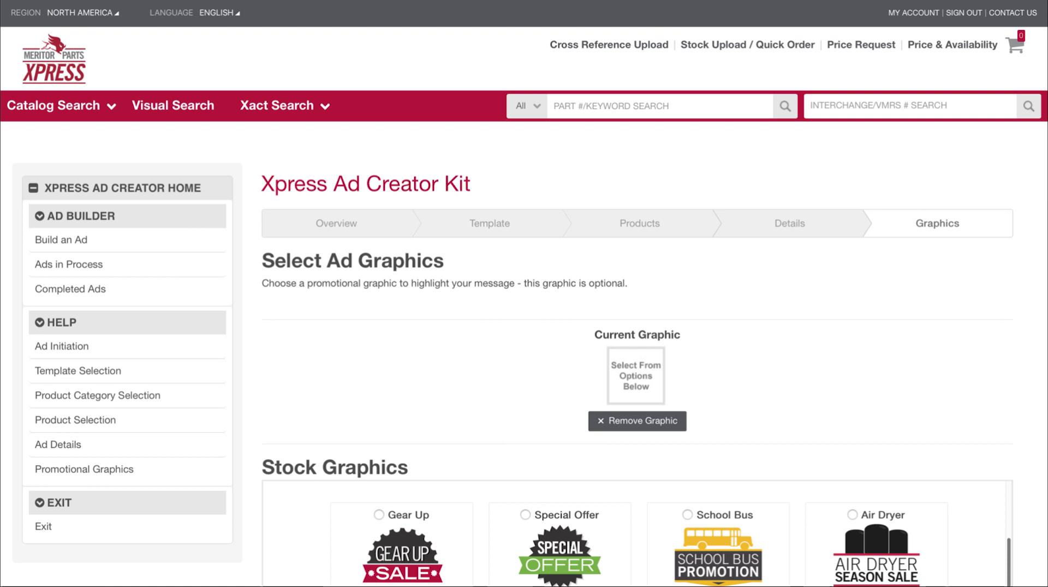
{"action": "scroll", "scroll_direction": "down", "scroll_amount": 3}
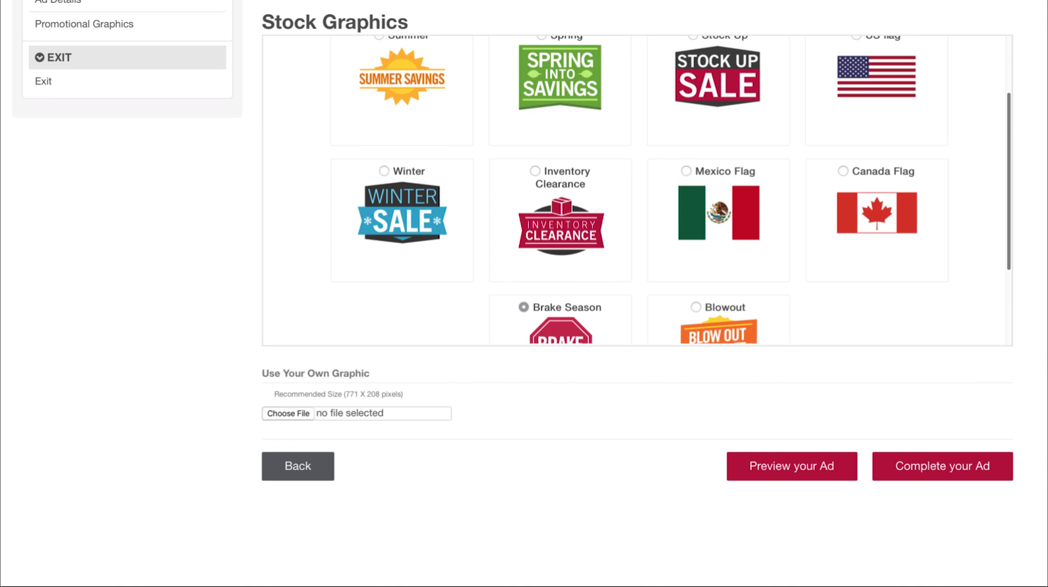
{"action": "scroll", "scroll_direction": "down", "scroll_amount": 3}
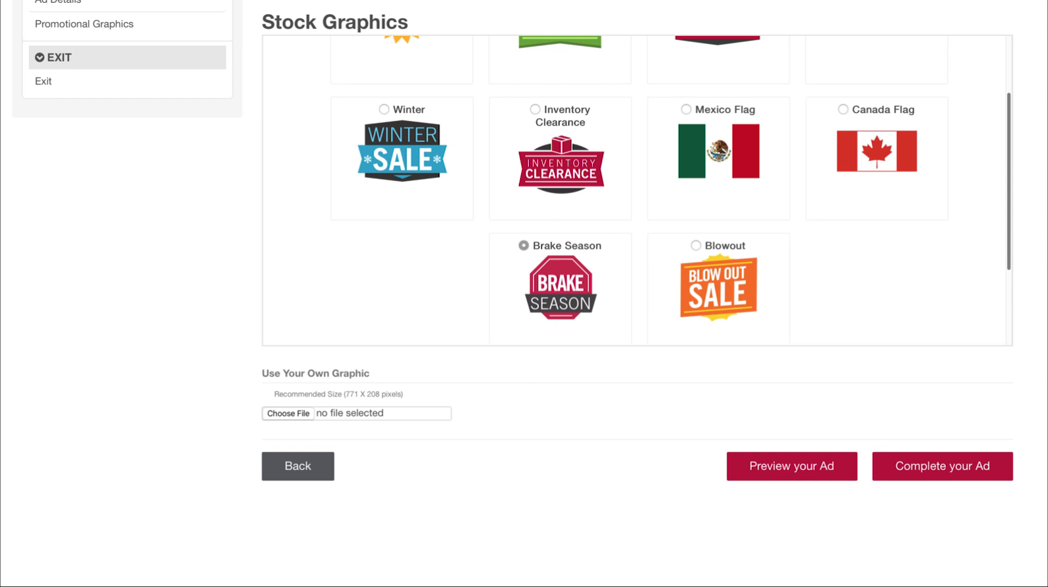
Complete the Brake Bonanza ad and view it in the Completed Ads list.
{"action": "left_click", "coordinate": [943, 466]}
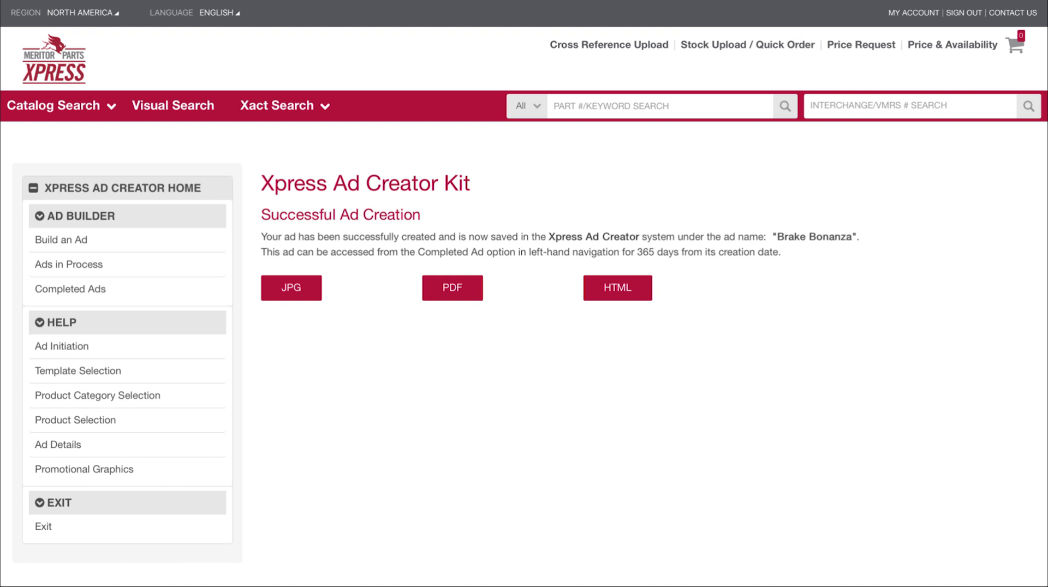
{"action": "left_click", "coordinate": [70, 288]}
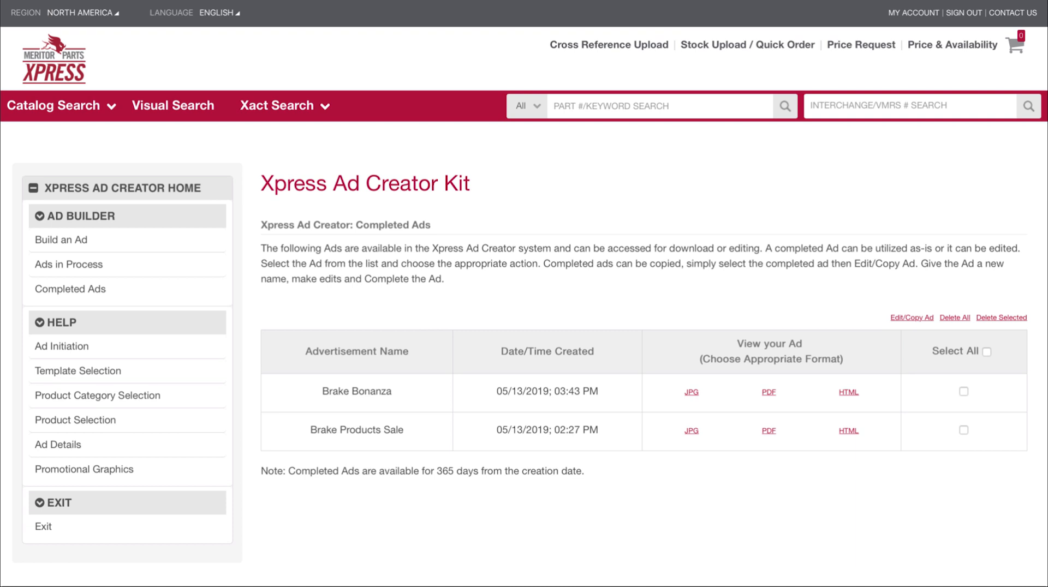